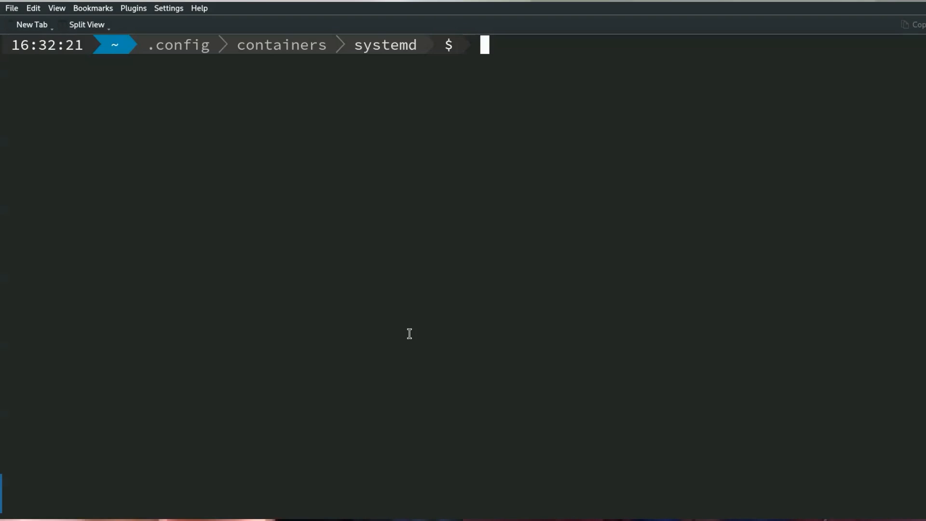
{"action": "mouse_move", "coordinate": [410, 333]}
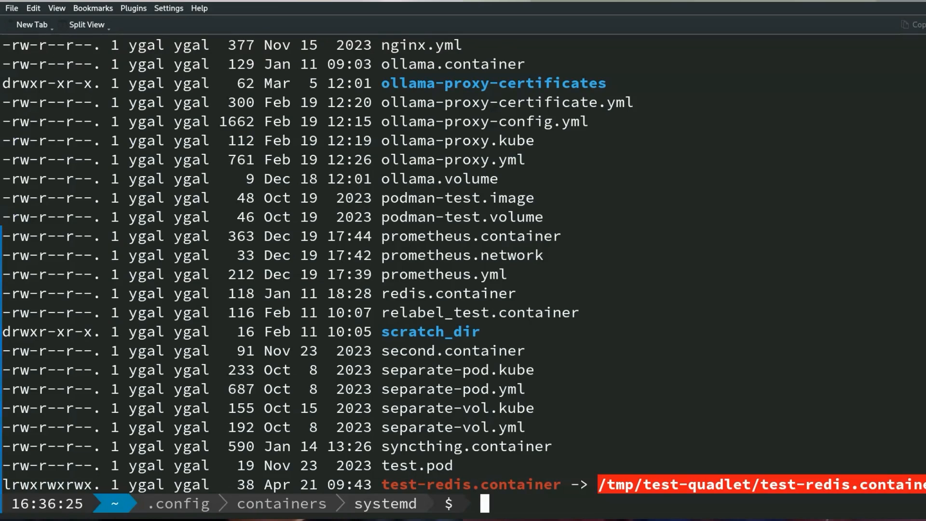
Scroll through the Quadlet unit file listing and type vim minio.container at the prompt.
{"action": "scroll", "scroll_direction": "up", "scroll_amount": 3}
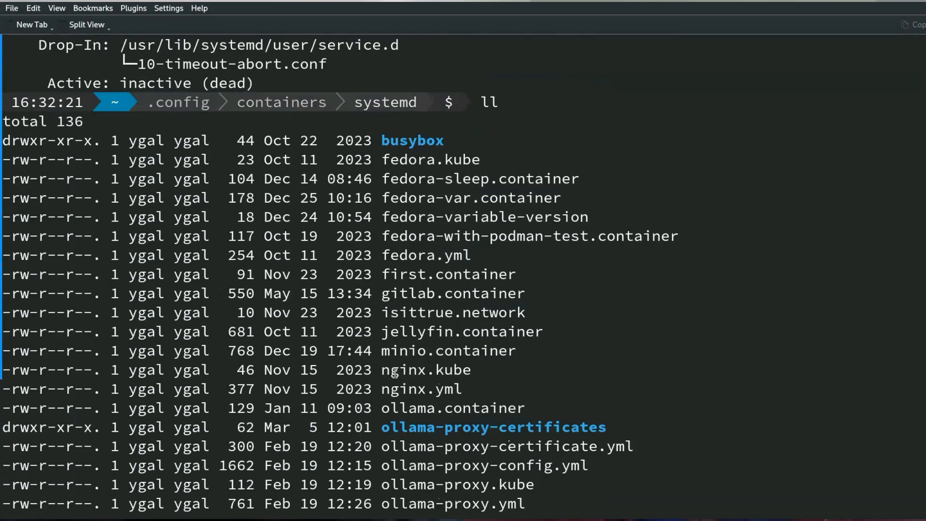
{"action": "scroll", "scroll_direction": "down", "scroll_amount": 3}
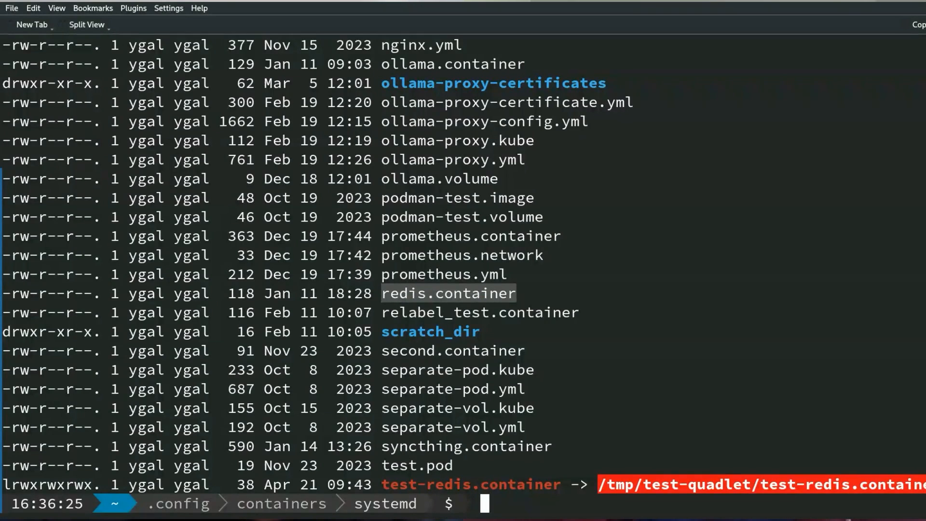
{"action": "type", "text": "vim minio.container"}
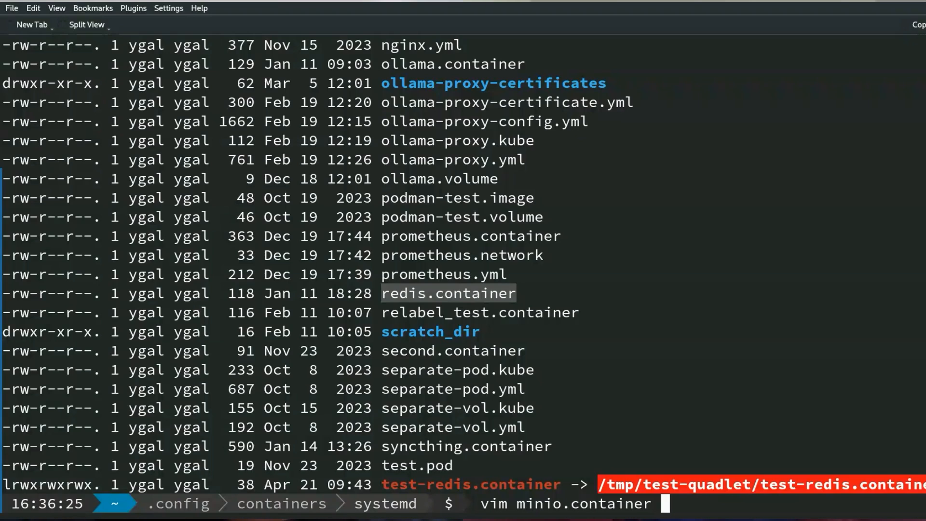
Open minio.container in Vim and review its After/Requires prometheus.service lines.
{"action": "key", "text": "Return"}
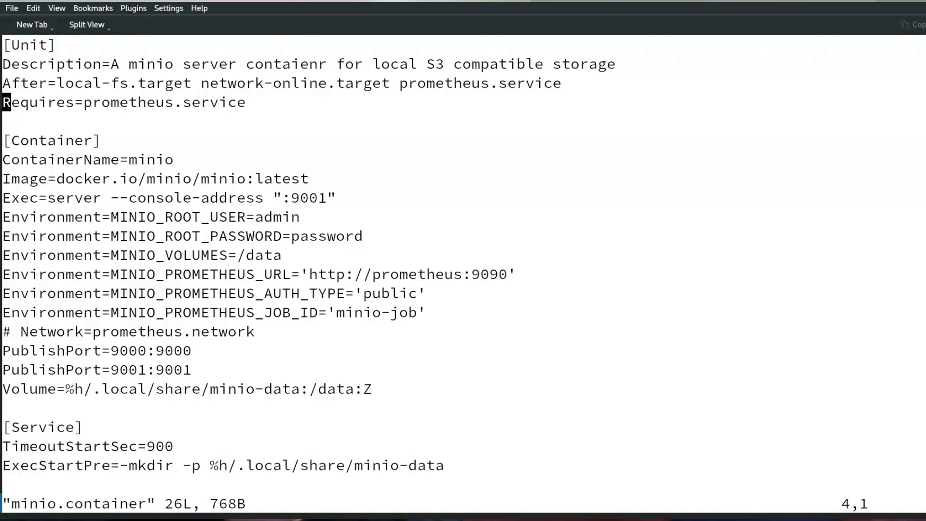
{"action": "key", "text": "gg"}
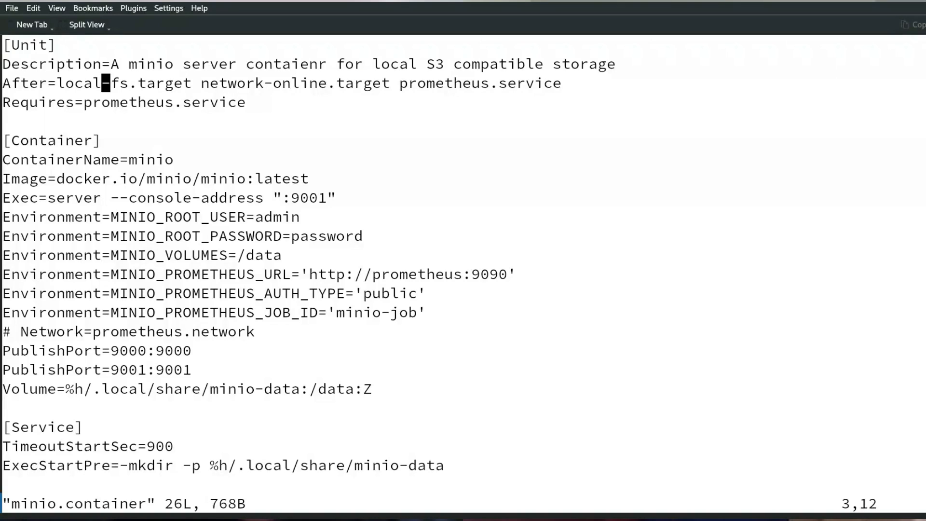
{"action": "key", "text": "Left"}
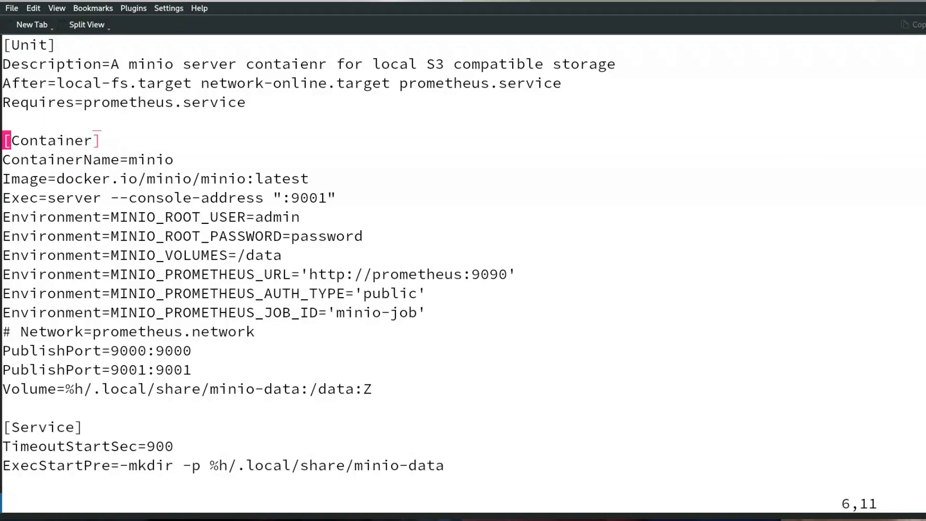
{"action": "left_click", "coordinate": [273, 178]}
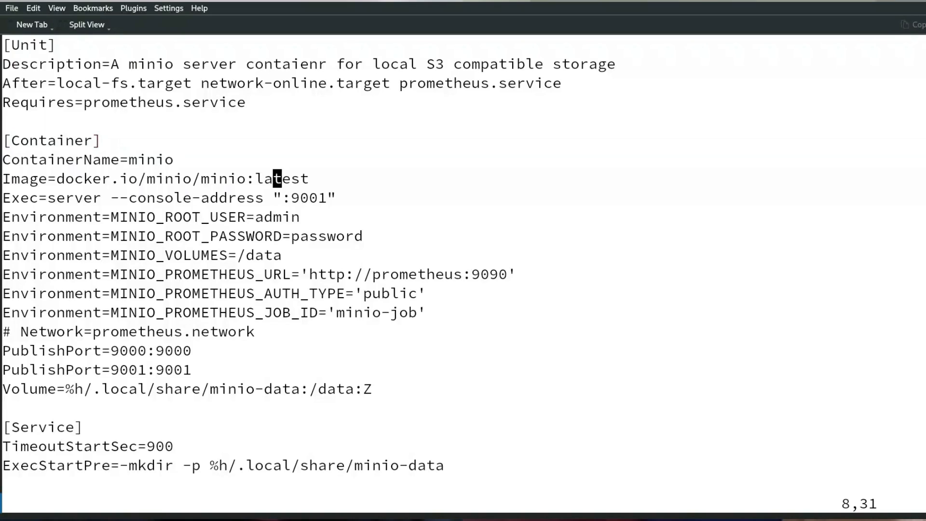
{"action": "key", "text": "Home"}
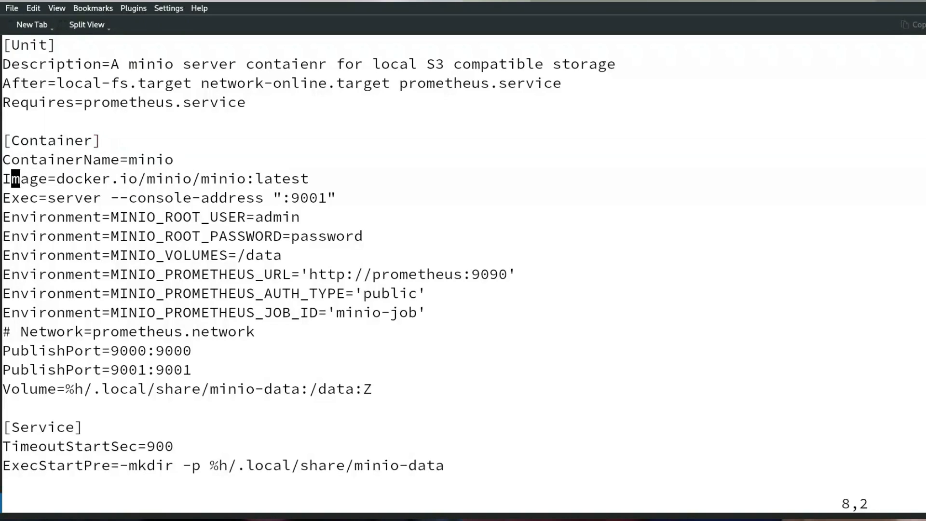
{"action": "key", "text": "Right"}
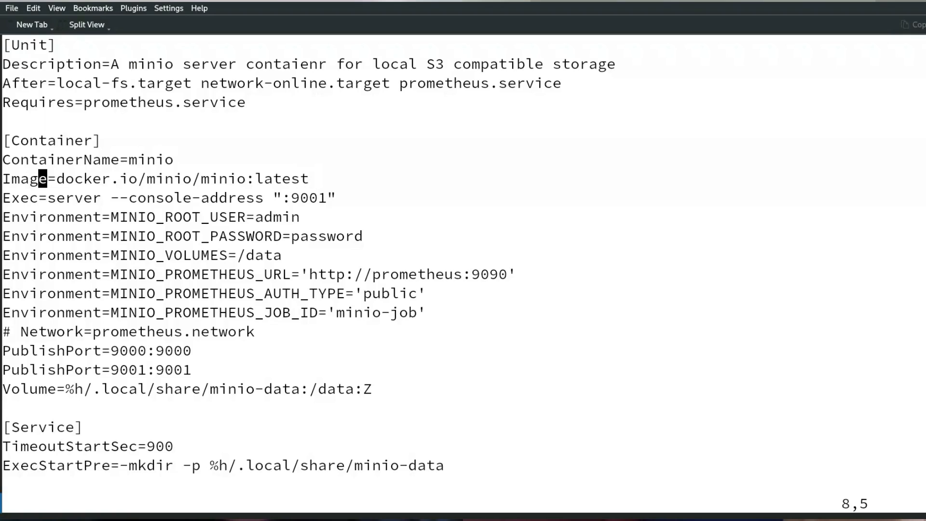
{"action": "left_click", "coordinate": [222, 198]}
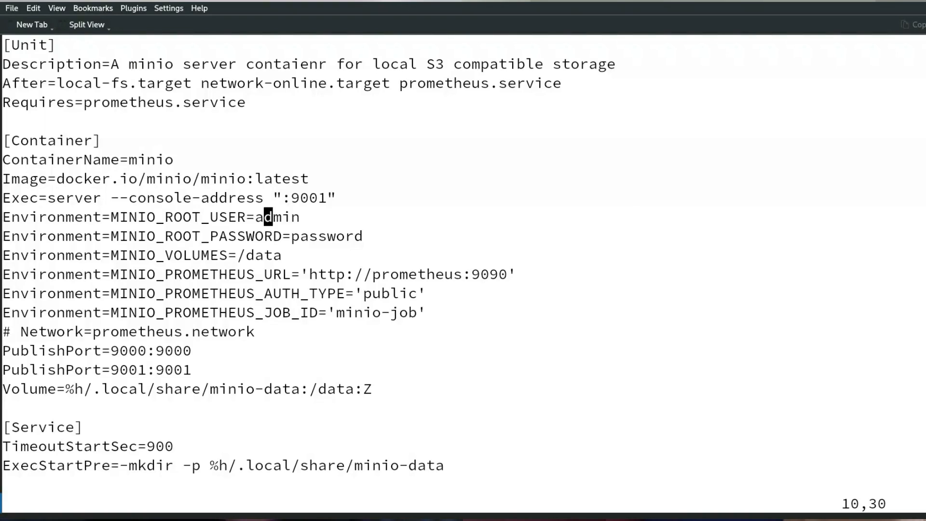
{"action": "key", "text": "Down"}
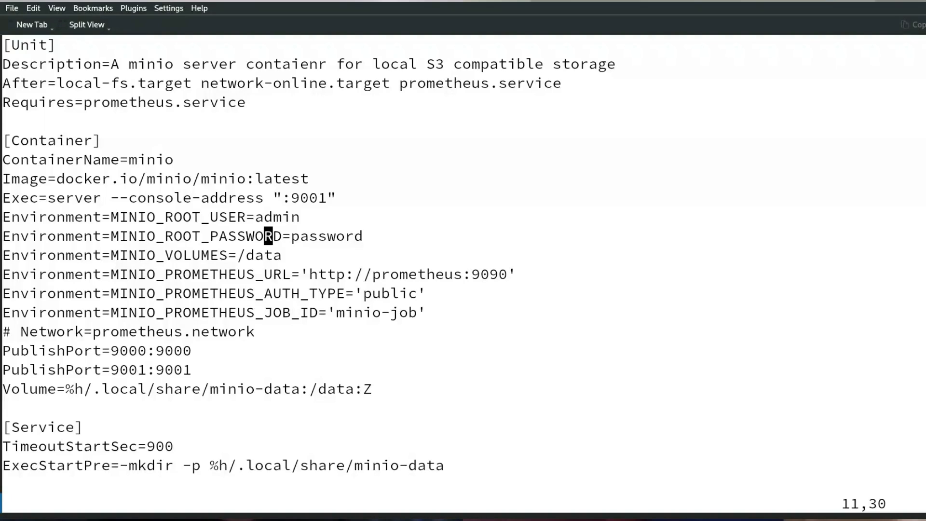
{"action": "key", "text": "Up"}
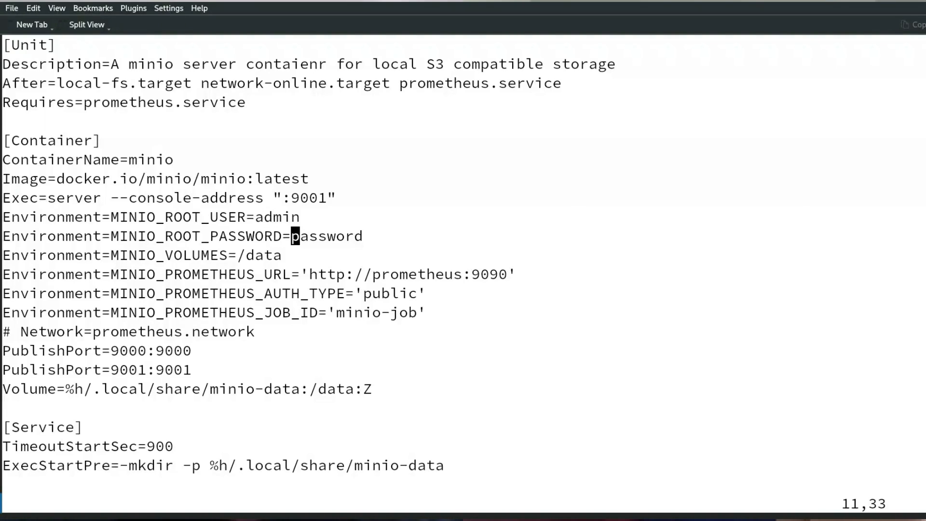
{"action": "key", "text": "End"}
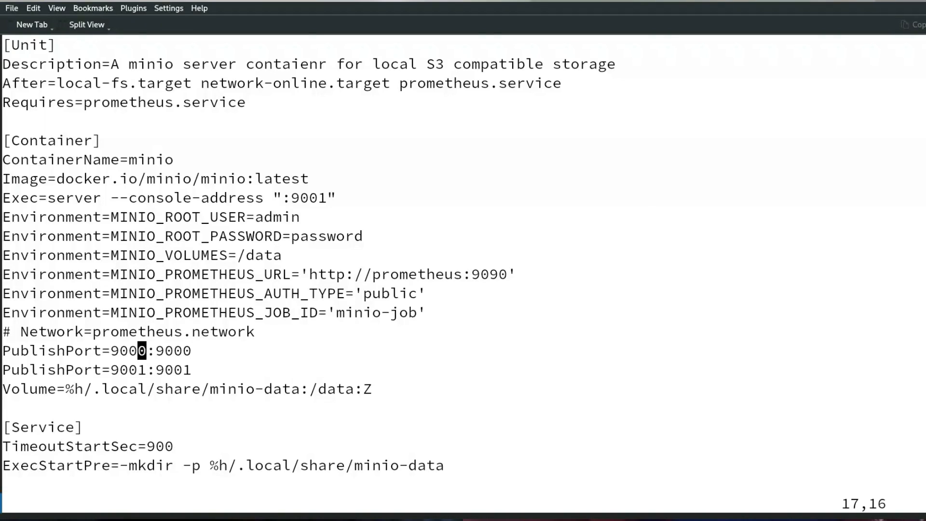
{"action": "key", "text": "Right"}
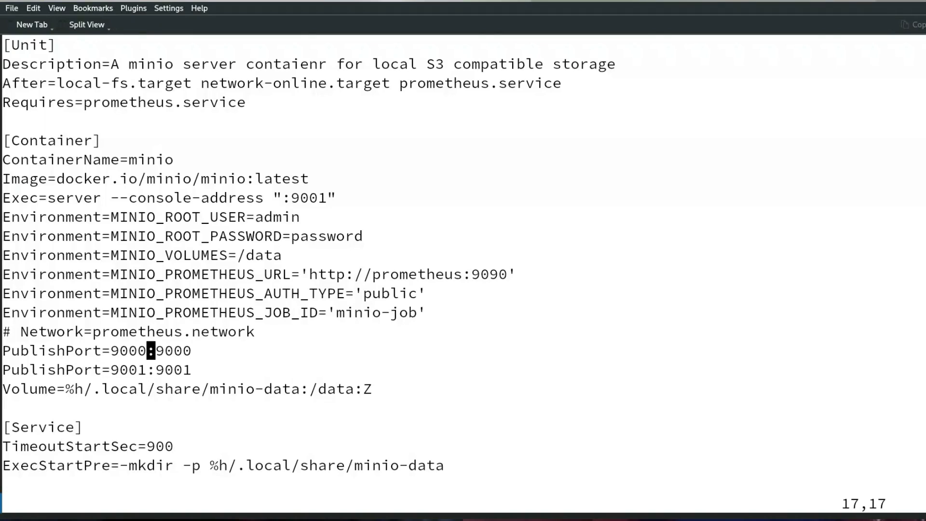
{"action": "key", "text": "Down"}
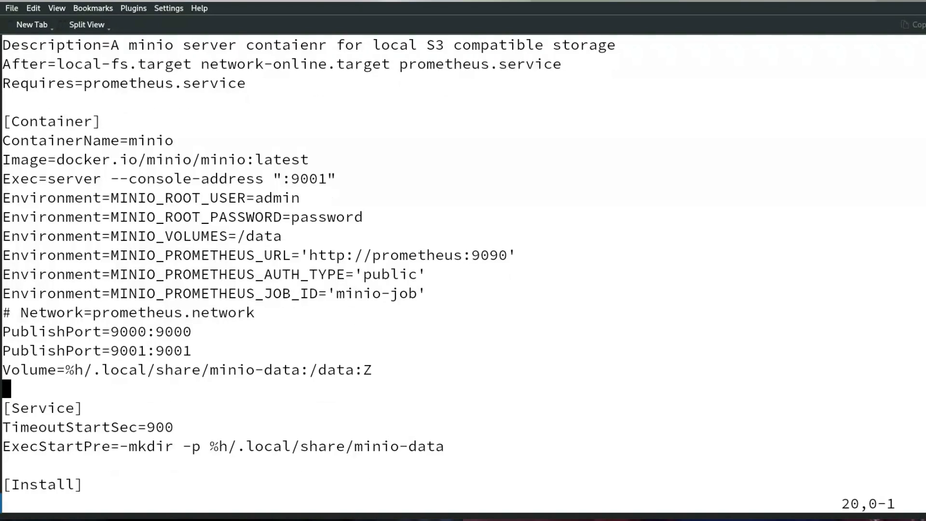
{"action": "scroll", "scroll_direction": "down", "scroll_amount": 3}
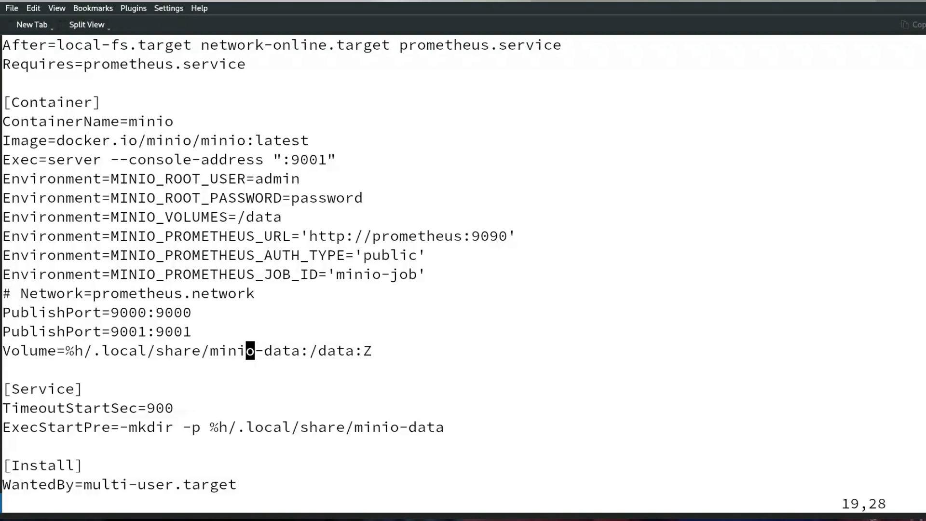
{"action": "key", "text": "End"}
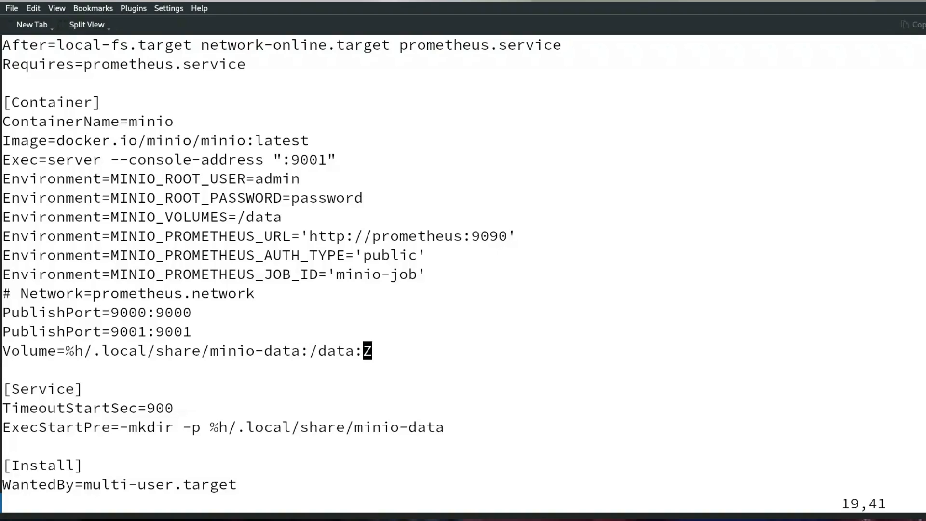
{"action": "key", "text": "Left"}
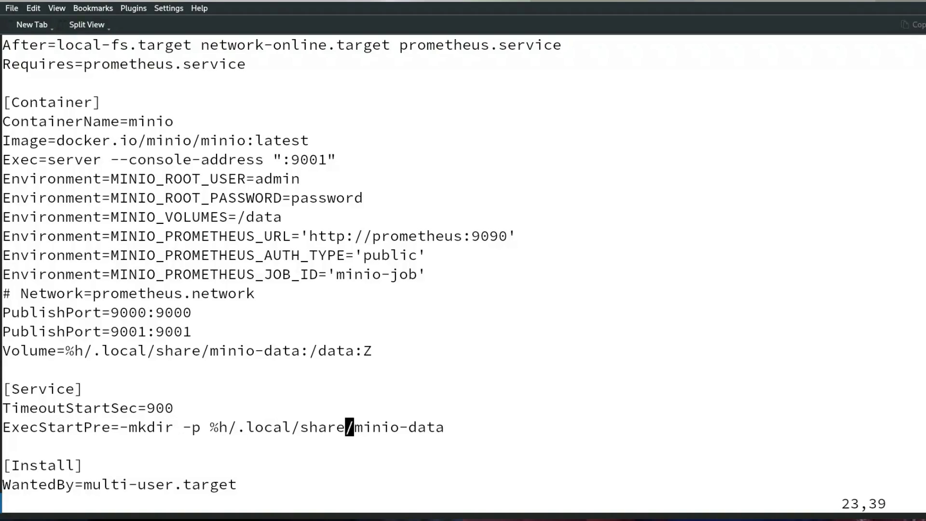
{"action": "left_click", "coordinate": [168, 408]}
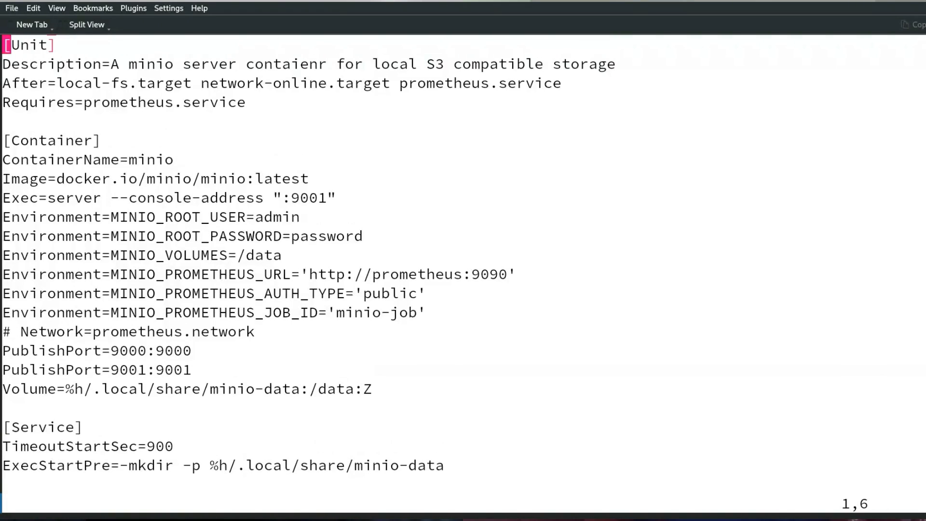
Go to prometheus.service on the Requires line and open prometheus.container with :e.
{"action": "left_click", "coordinate": [230, 102]}
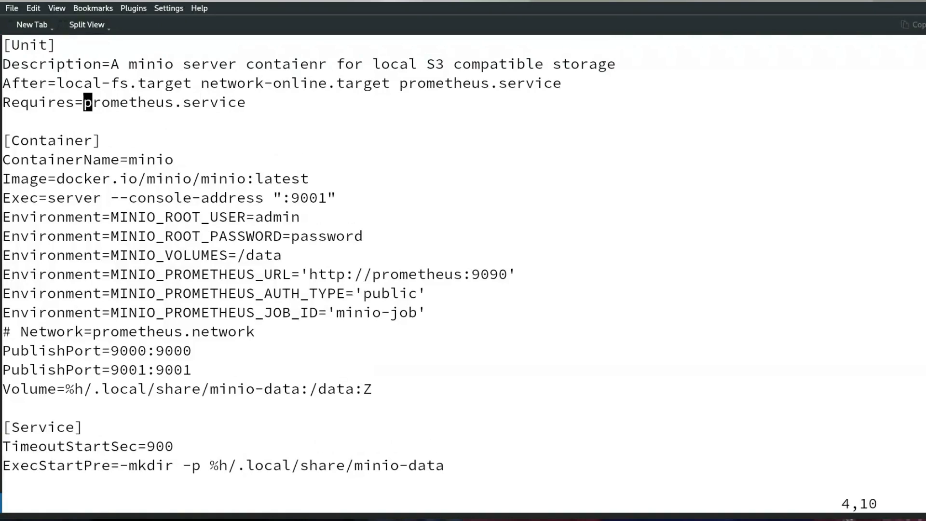
{"action": "key", "text": "End"}
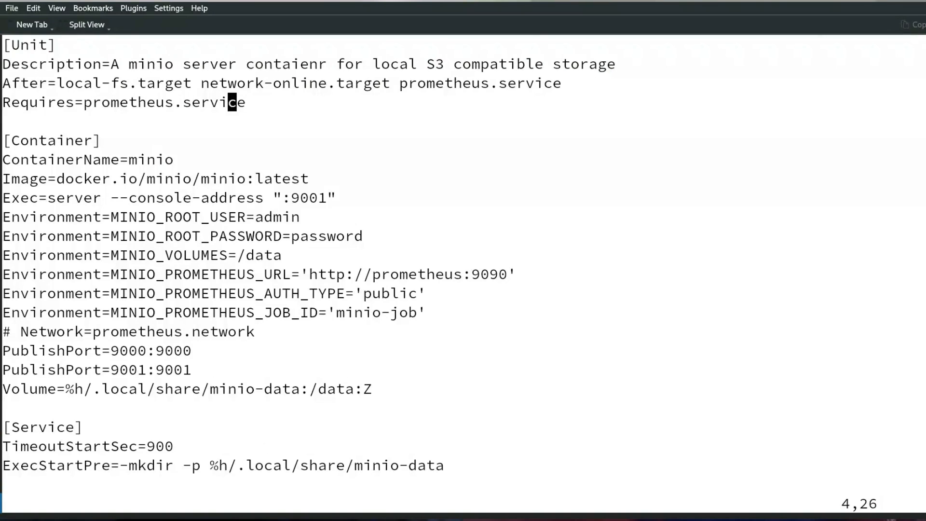
{"action": "type", "text": ":e pro"}
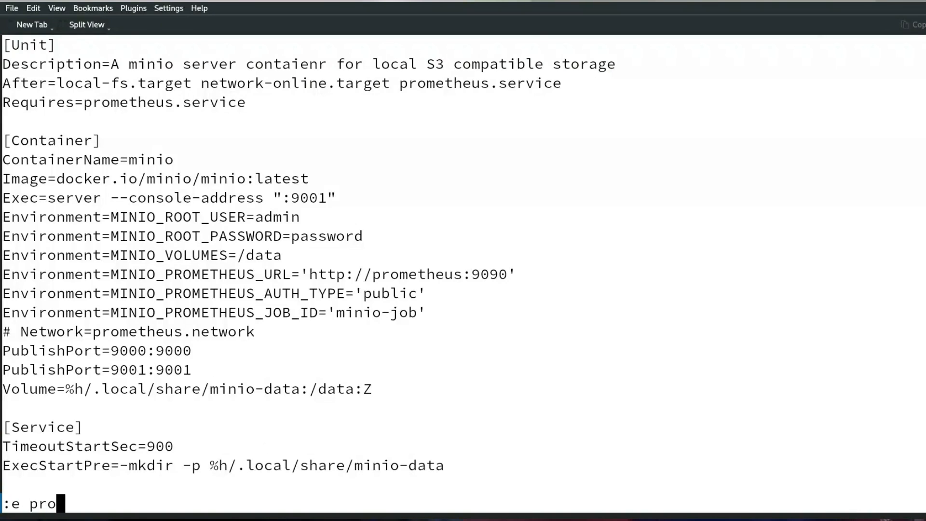
{"action": "key", "text": "Return"}
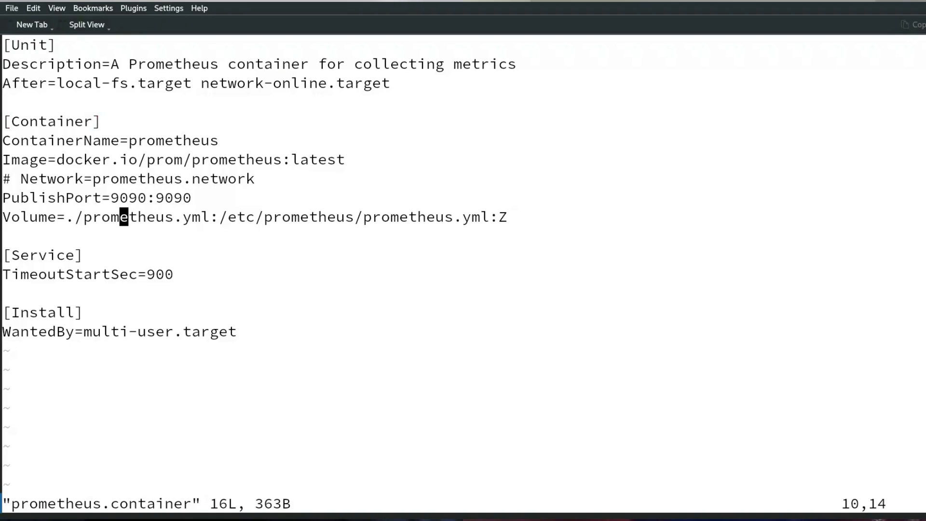
Highlight every prometheus occurrence with *, then switch back to the minio.container buffer.
{"action": "key", "text": "w"}
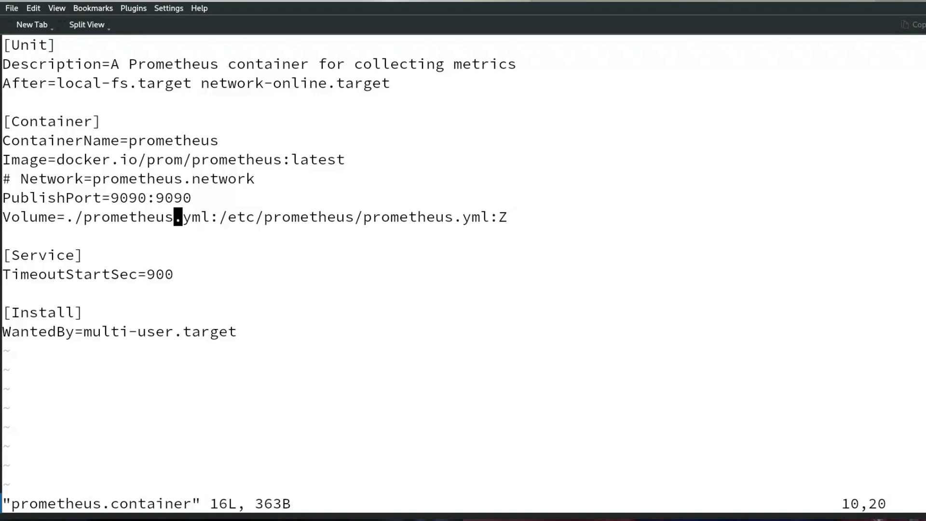
{"action": "key", "text": "Up"}
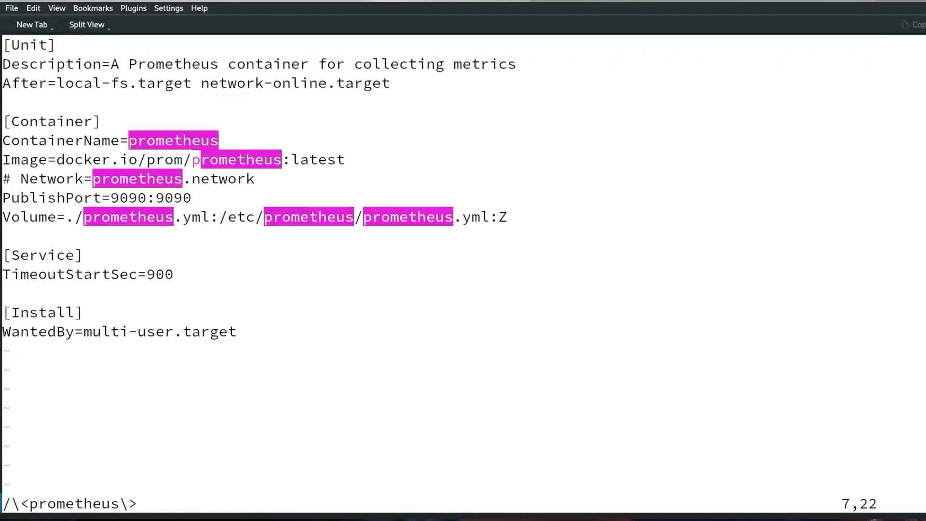
{"action": "type", "text": ":b"}
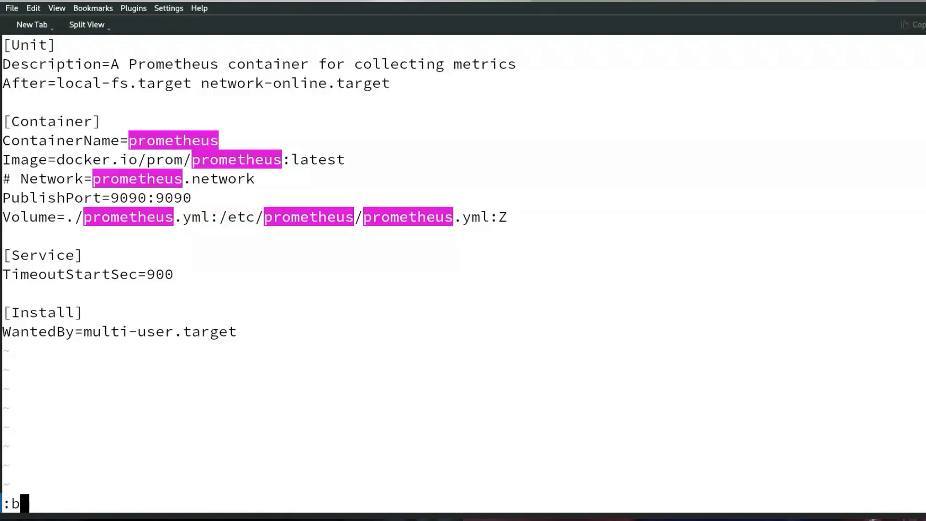
{"action": "key", "text": "Return"}
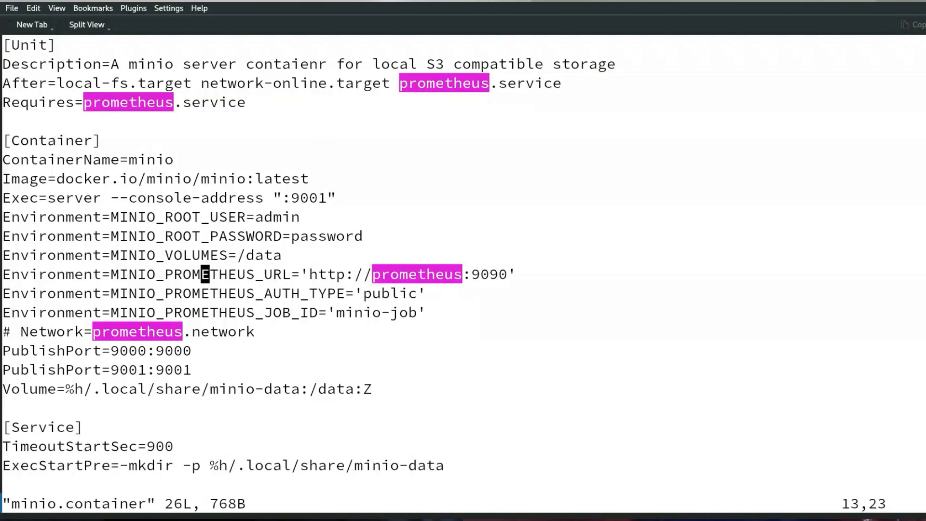
Quit Vim with :q and begin typing a vim command at the shell.
{"action": "key", "text": "Left"}
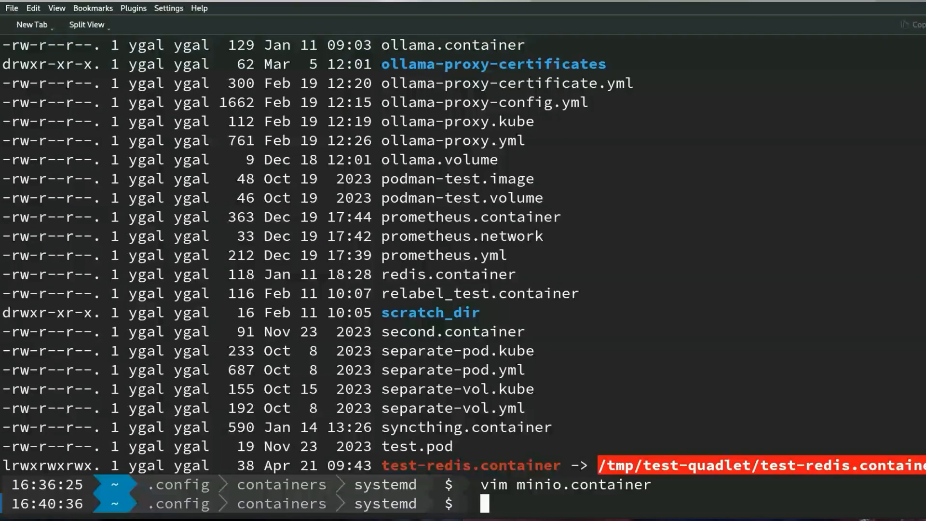
{"action": "type", "text": "vim"}
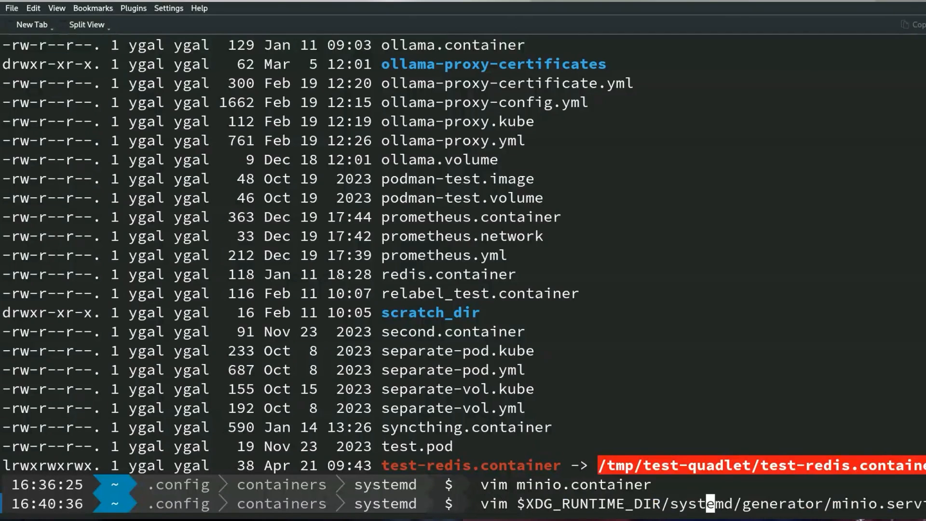
{"action": "mouse_move", "coordinate": [764, 503]}
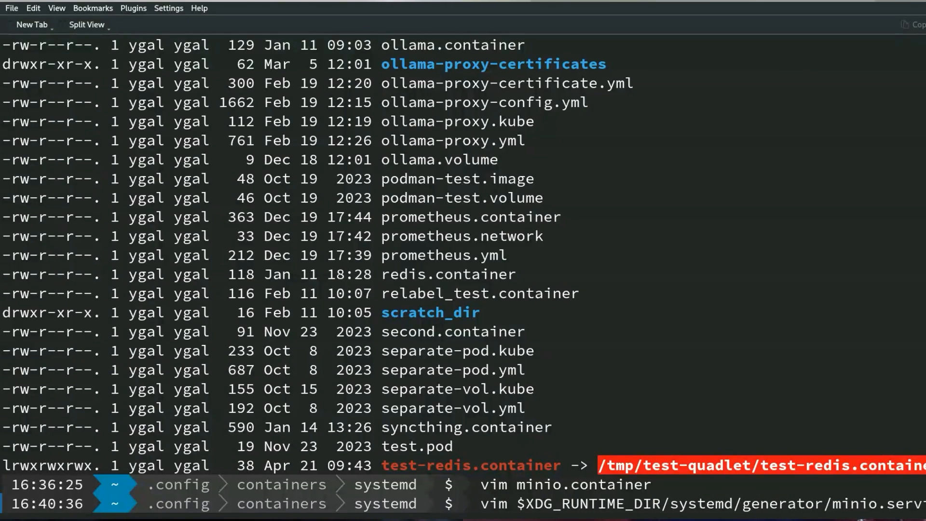
Open $XDG_RUNTIME_DIR/systemd/generator/minio.service in Vim and move down to the minio-job environment line.
{"action": "key", "text": "Return"}
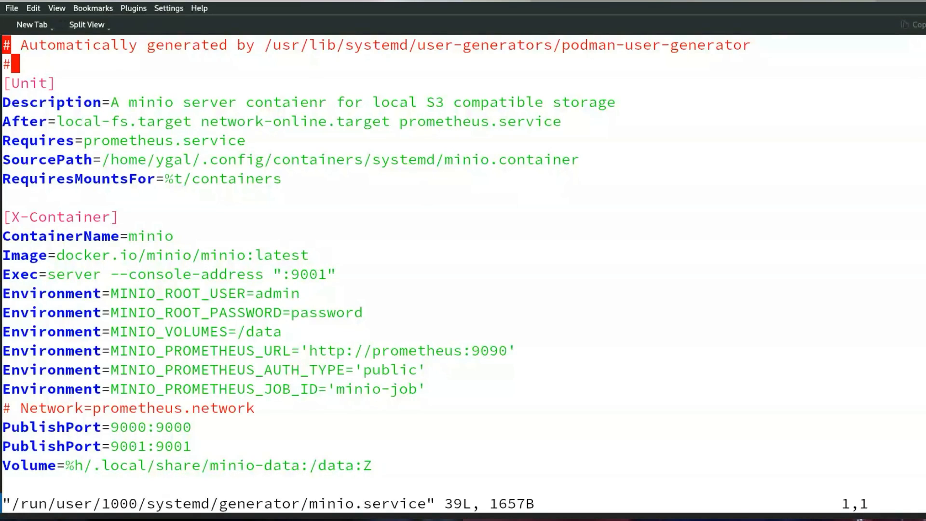
{"action": "key", "text": "Down"}
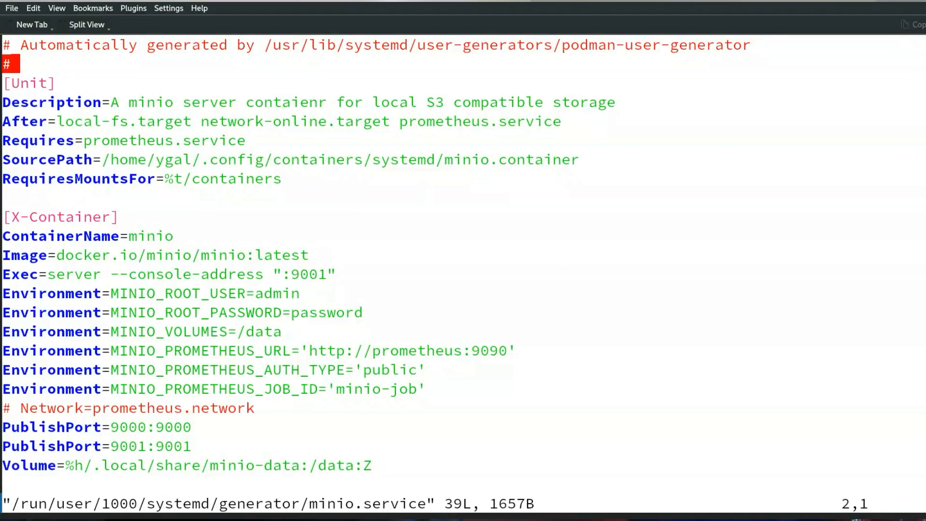
{"action": "key", "text": "Down"}
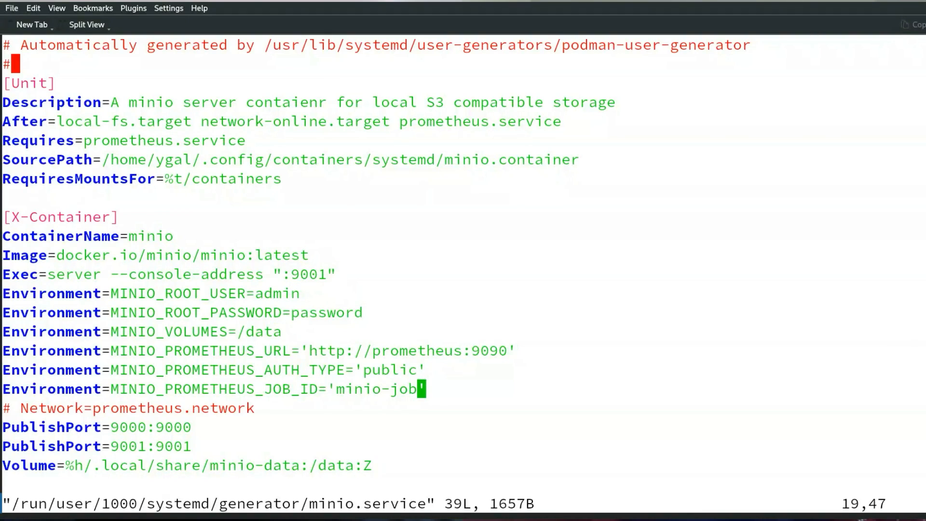
{"action": "scroll", "scroll_direction": "down", "scroll_amount": 3}
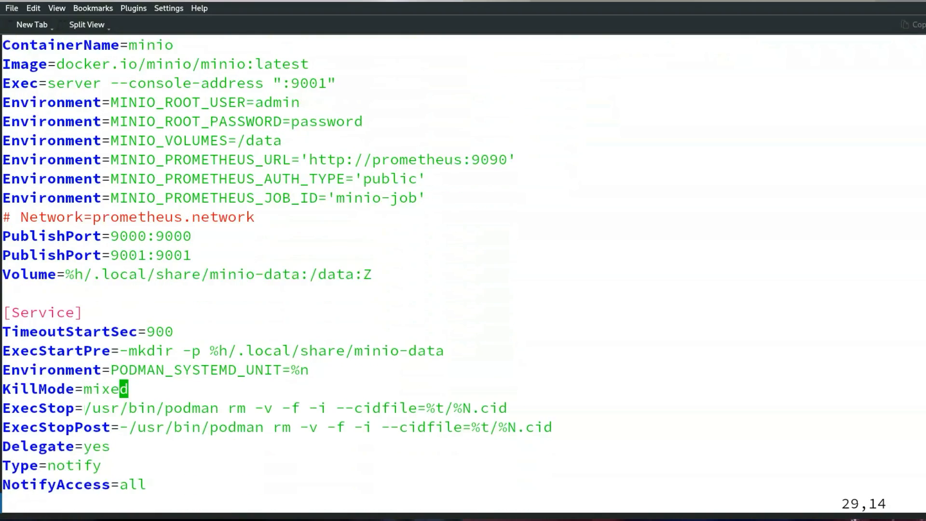
Review minio.service's Delegate, Type and ExecStart podman run lines, then quit Vim.
{"action": "scroll", "scroll_direction": "down", "scroll_amount": 3}
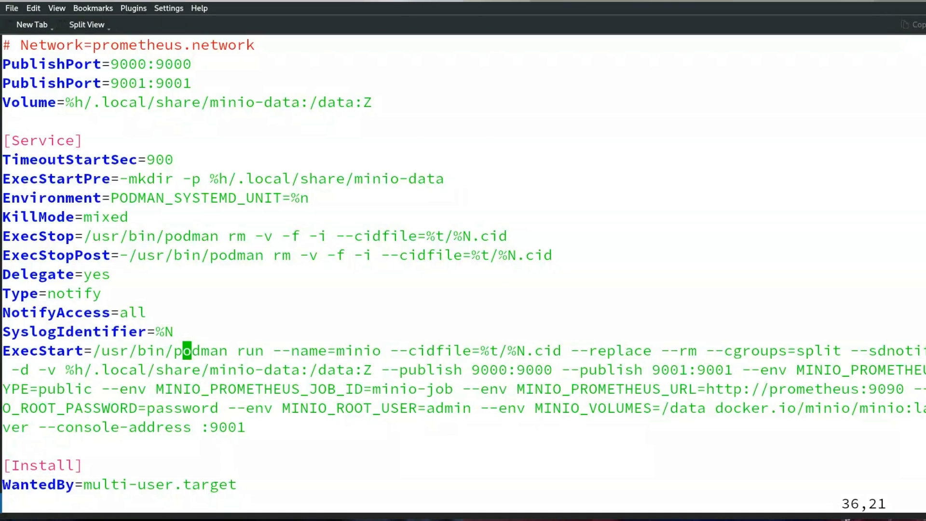
{"action": "key", "text": "Right"}
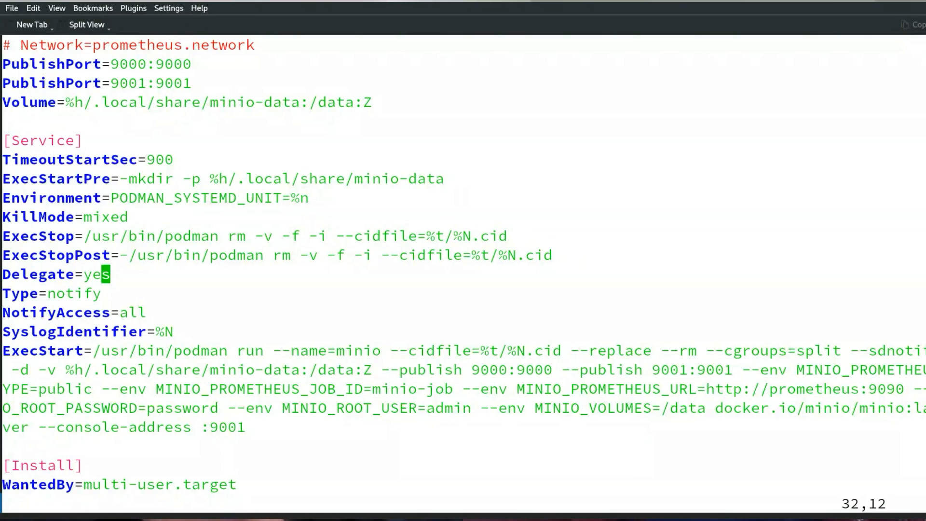
{"action": "key", "text": "Down"}
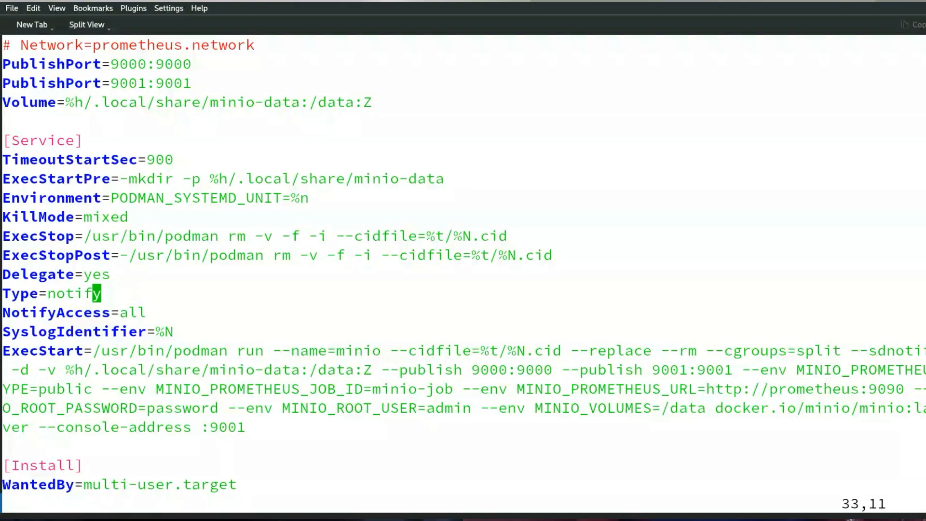
{"action": "scroll", "scroll_direction": "up", "scroll_amount": 3}
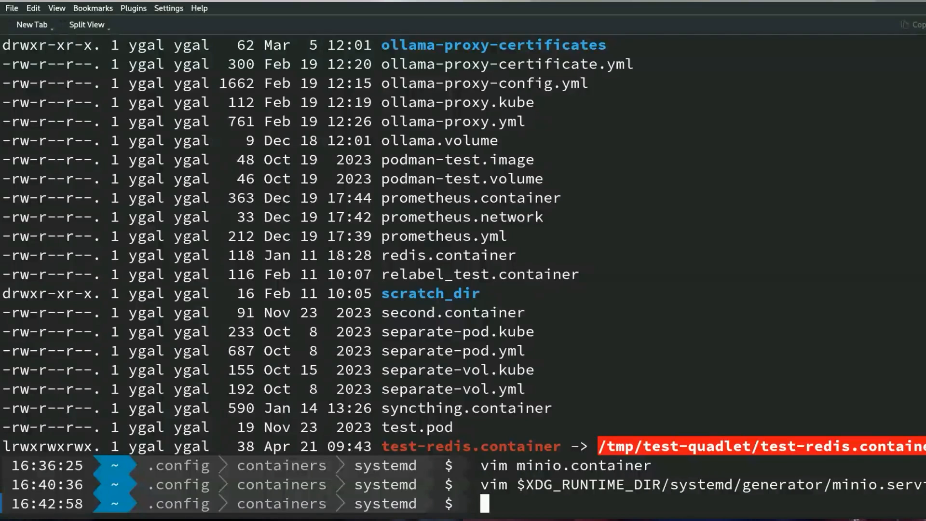
Open fedora.yml, the looping Fedora 38 Pod, in Vim and type fedora.kube.
{"action": "type", "text": "vim fed"}
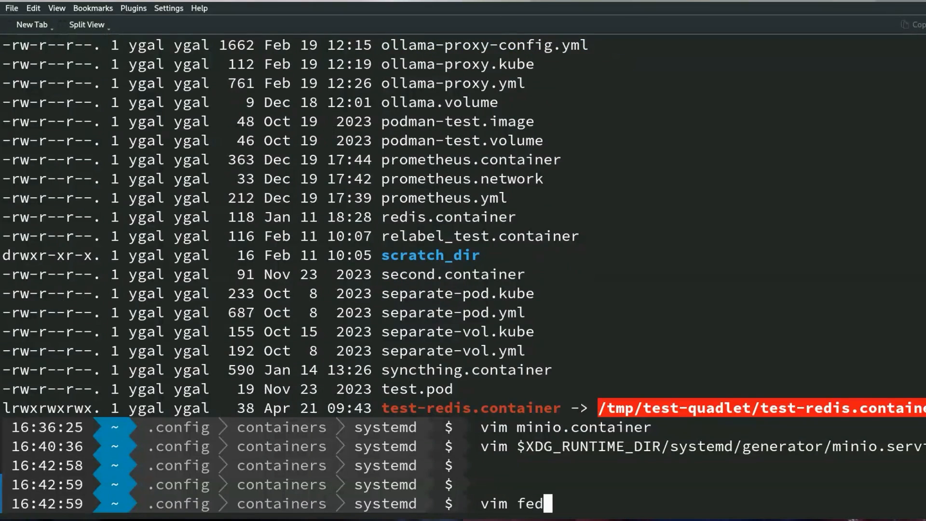
{"action": "type", "text": "ora.yml"}
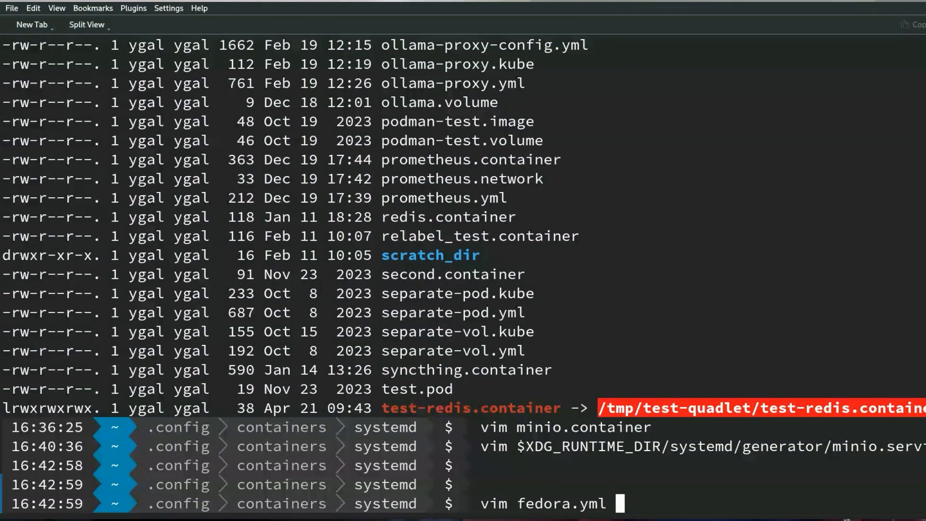
{"action": "key", "text": "Return"}
{"action": "type", "text": ":e fedora"}
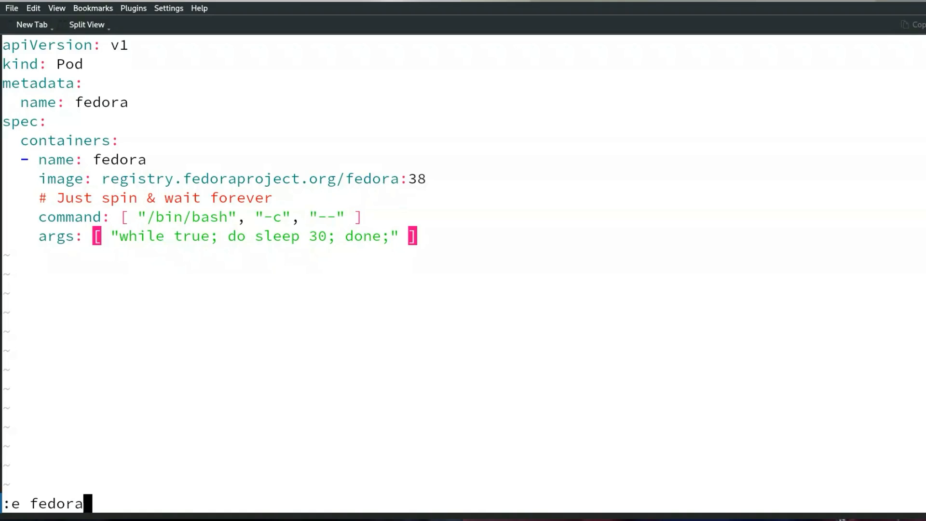
{"action": "type", "text": ".kube"}
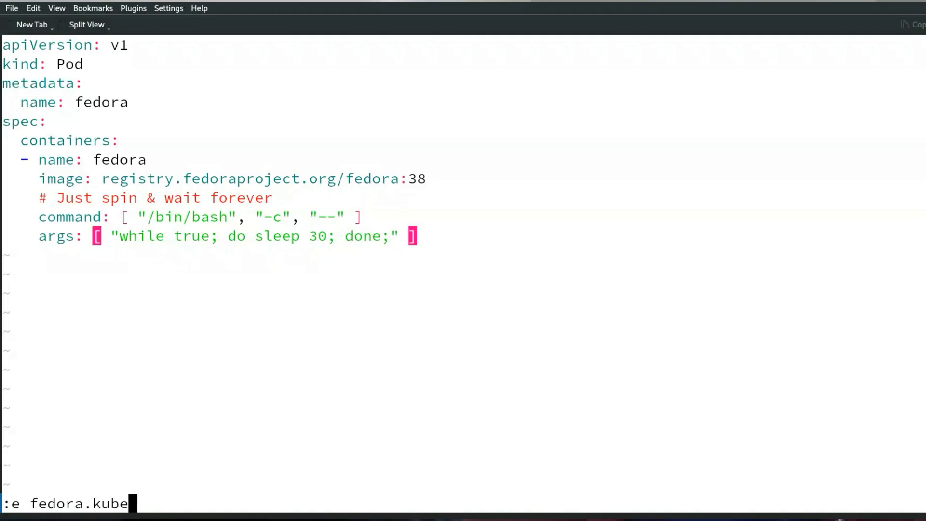
Open fedora.kube, the Kube unit pointing at fedora.yml, then quit Vim.
{"action": "key", "text": "Return"}
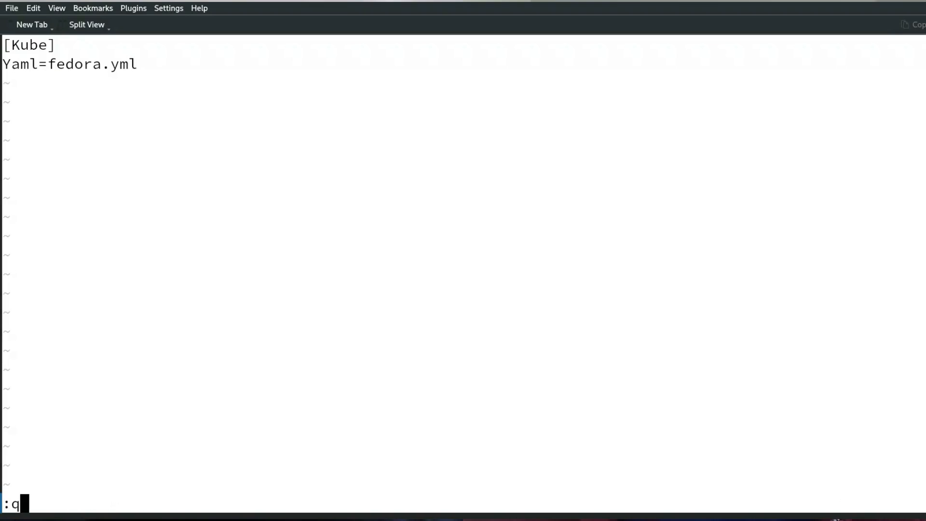
{"action": "key", "text": "Return"}
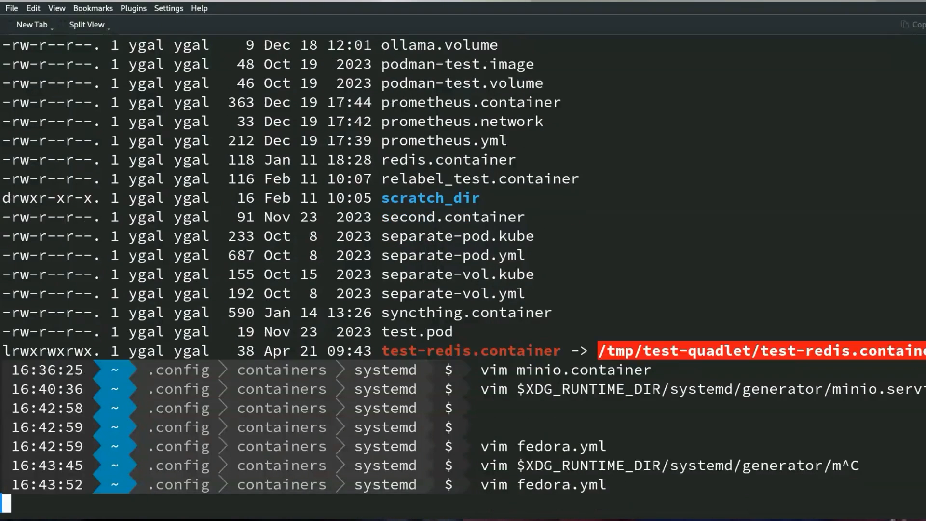
Reopen fedora.yml, check its name and spec lines, then open the generated fedora.service.
{"action": "key", "text": "Return"}
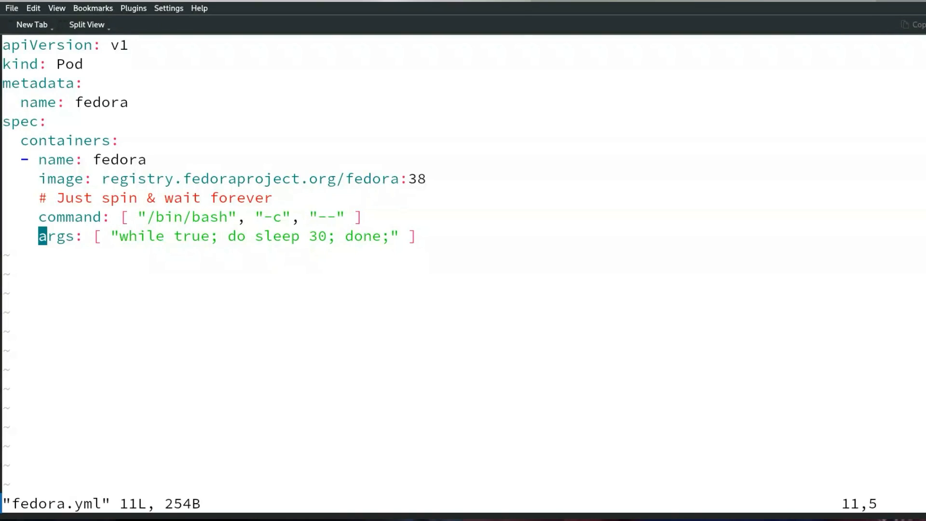
{"action": "mouse_move", "coordinate": [632, 137]}
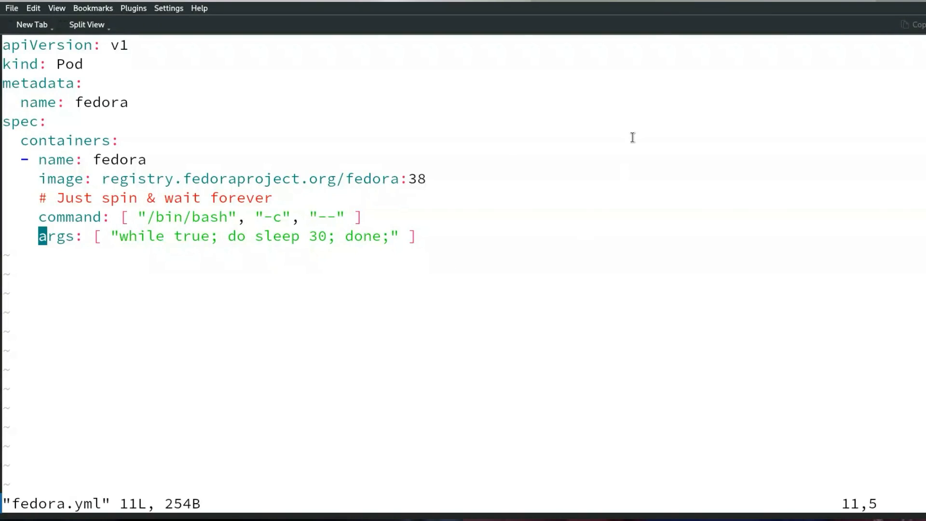
{"action": "mouse_move", "coordinate": [664, 145]}
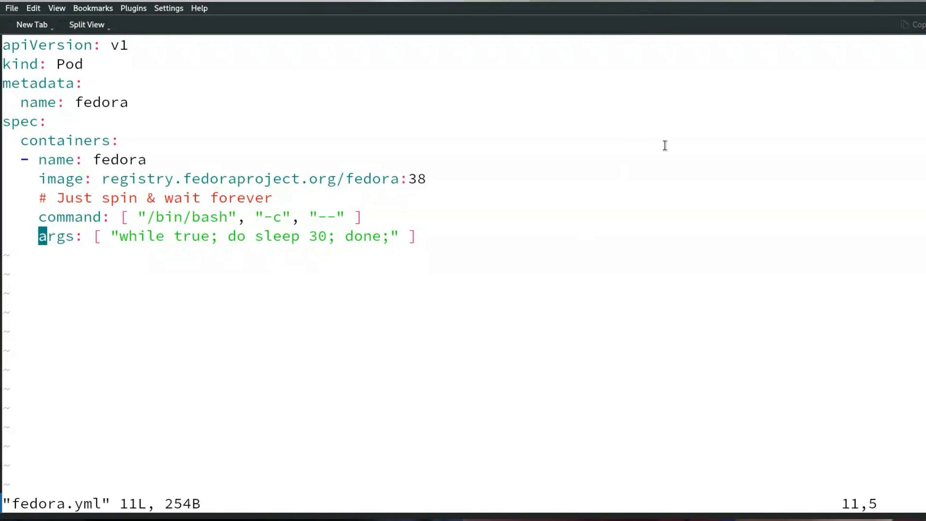
{"action": "key", "text": "gg"}
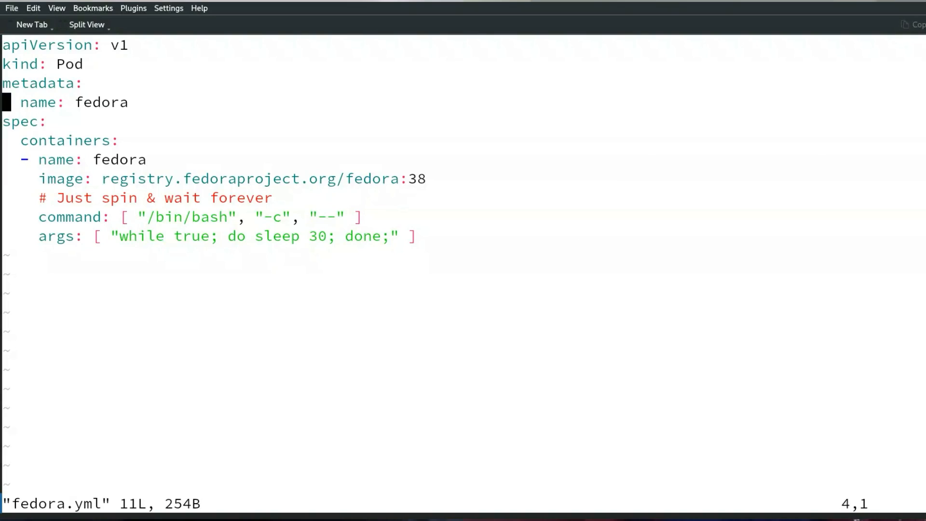
{"action": "key", "text": "Down"}
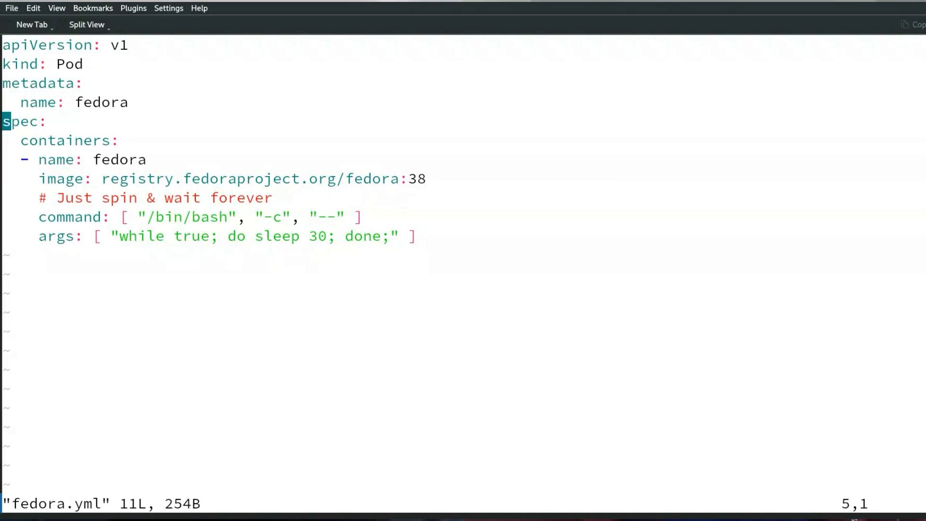
{"action": "key", "text": "G"}
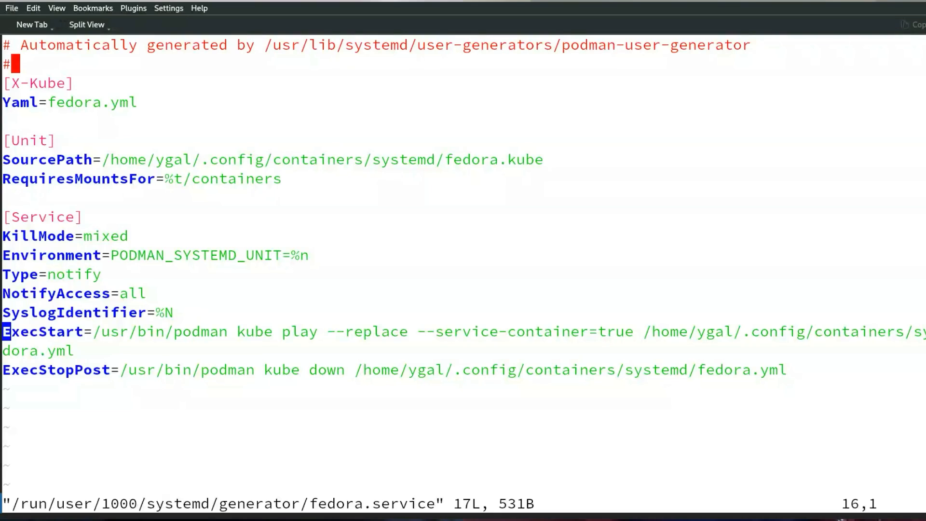
{"action": "key", "text": "Down"}
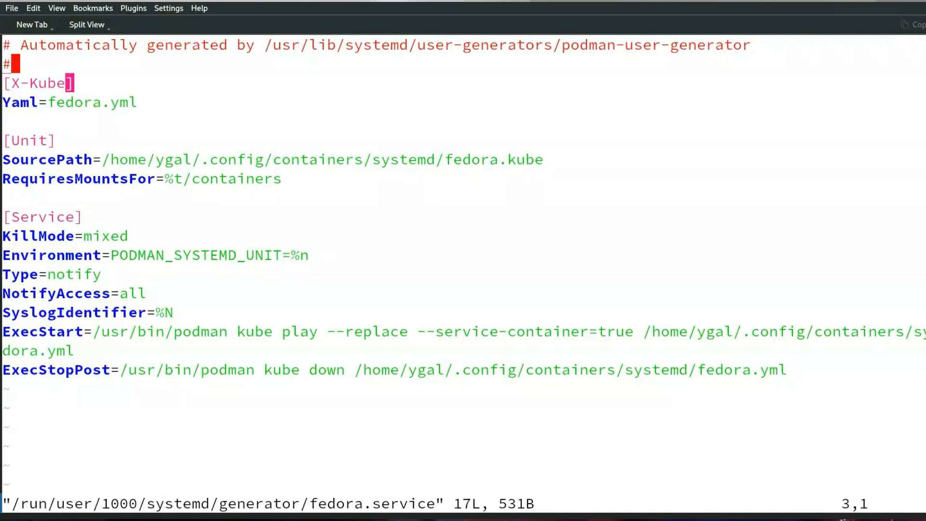
{"action": "key", "text": "Down"}
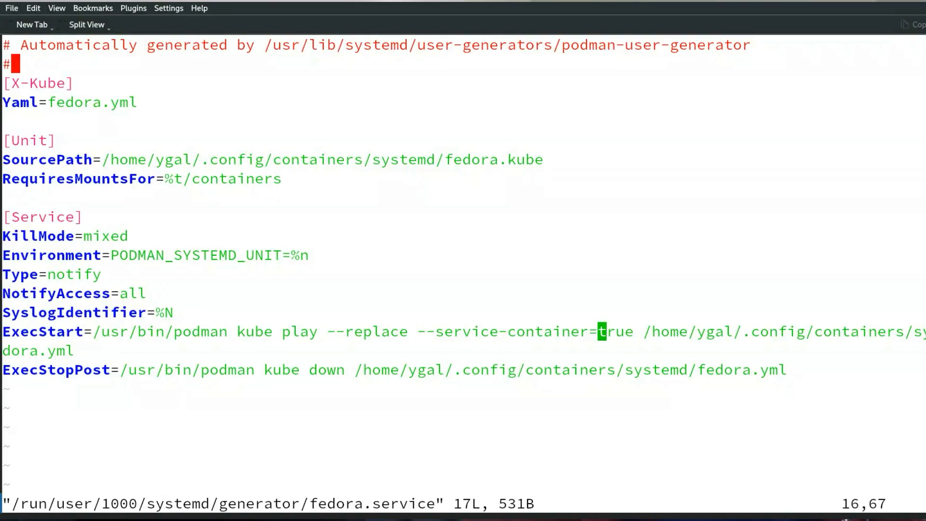
{"action": "key", "text": "Right"}
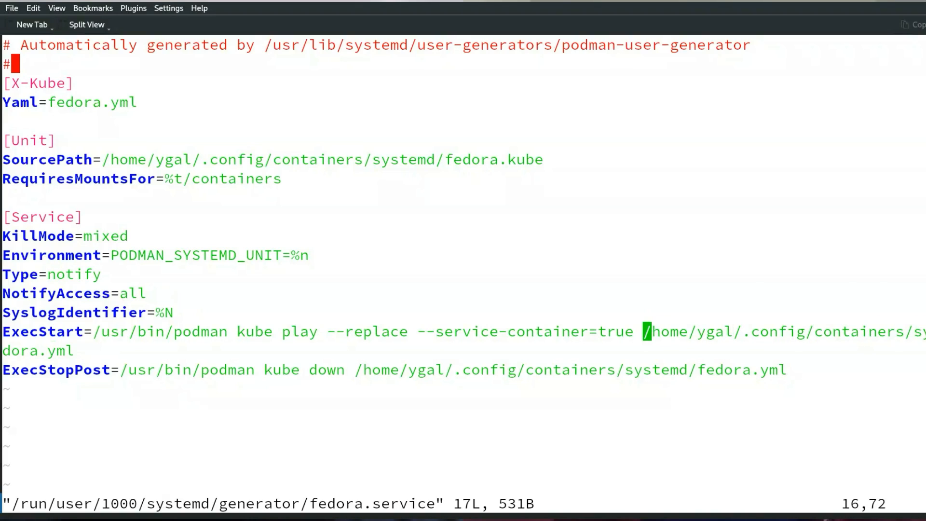
{"action": "type", "text": ":e"}
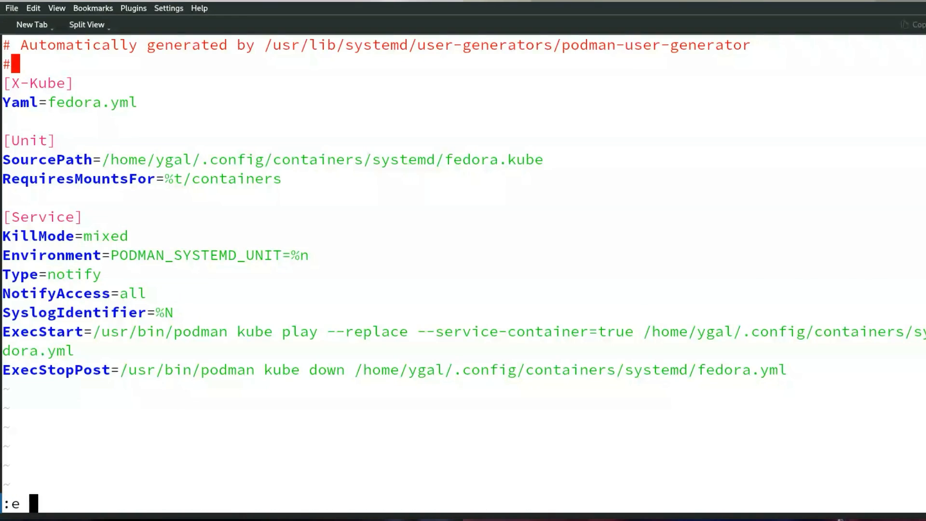
{"action": "type", "text": "fedora-sleep.containe"}
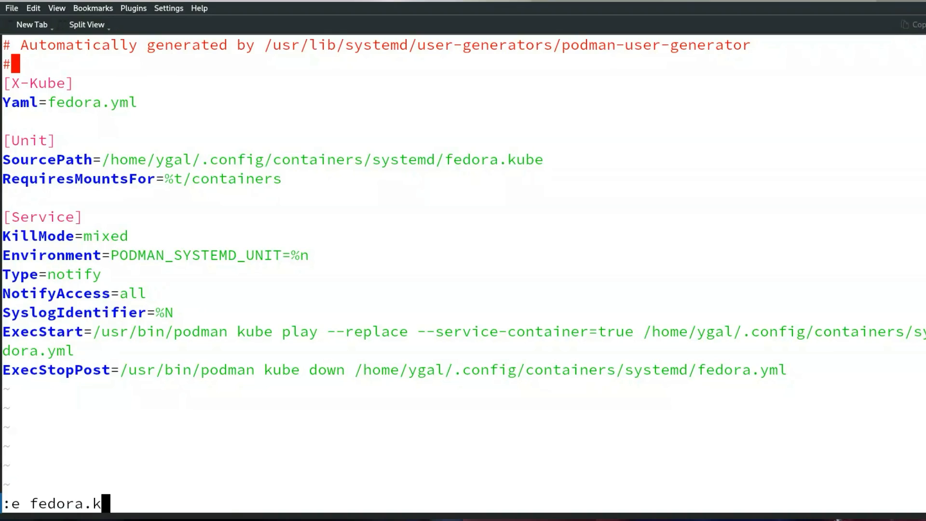
{"action": "key", "text": "Return"}
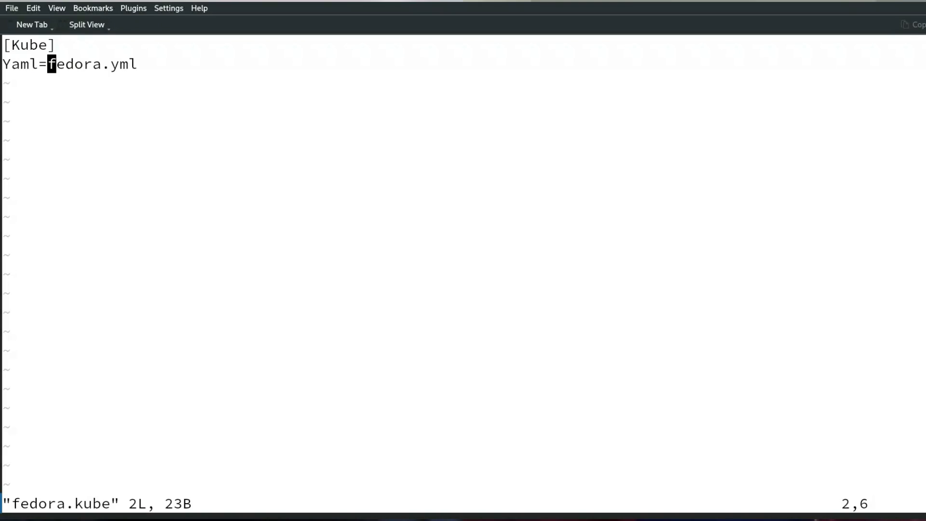
{"action": "type", "text": ":b"}
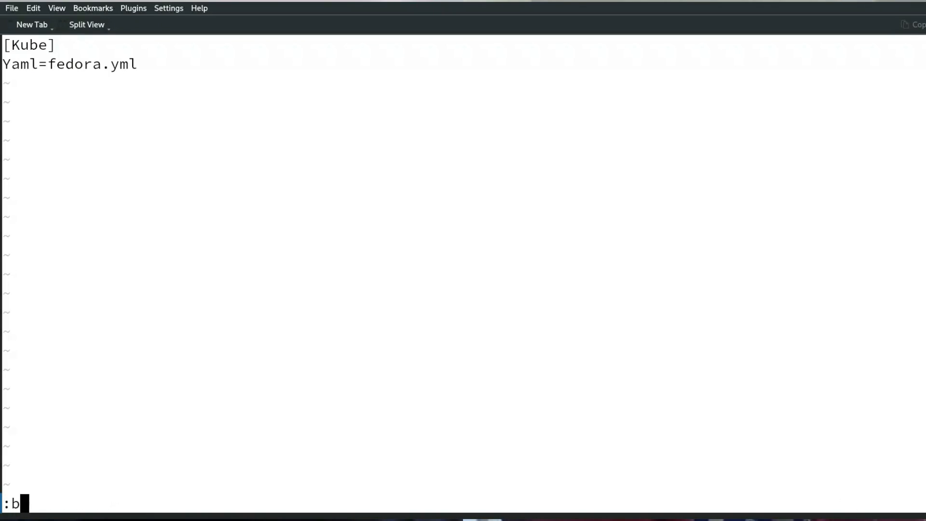
{"action": "key", "text": "Return"}
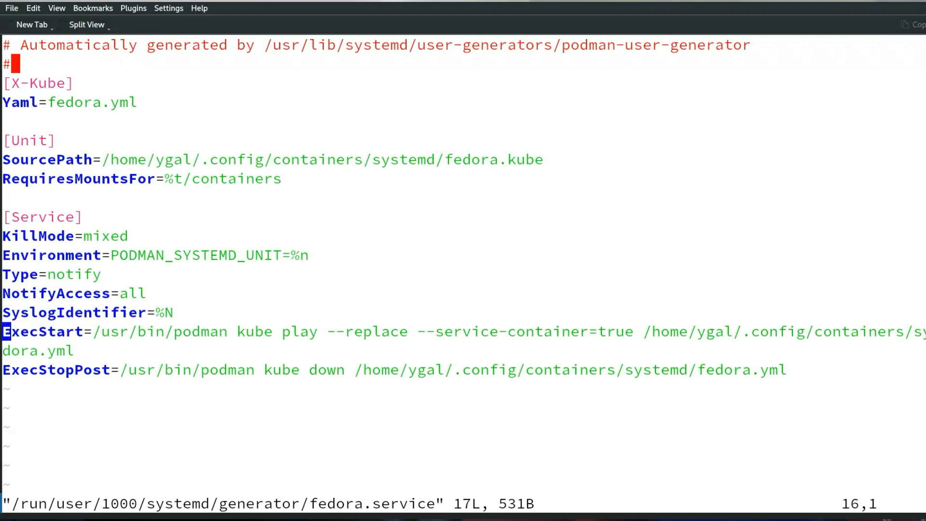